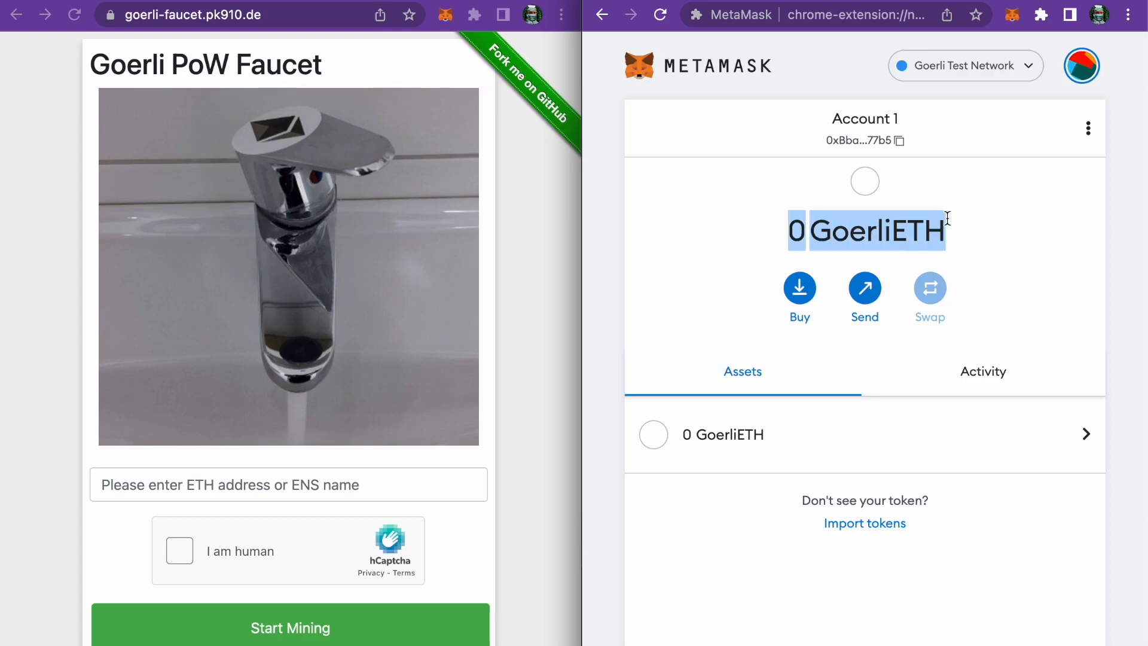
mouse_move(997, 309)
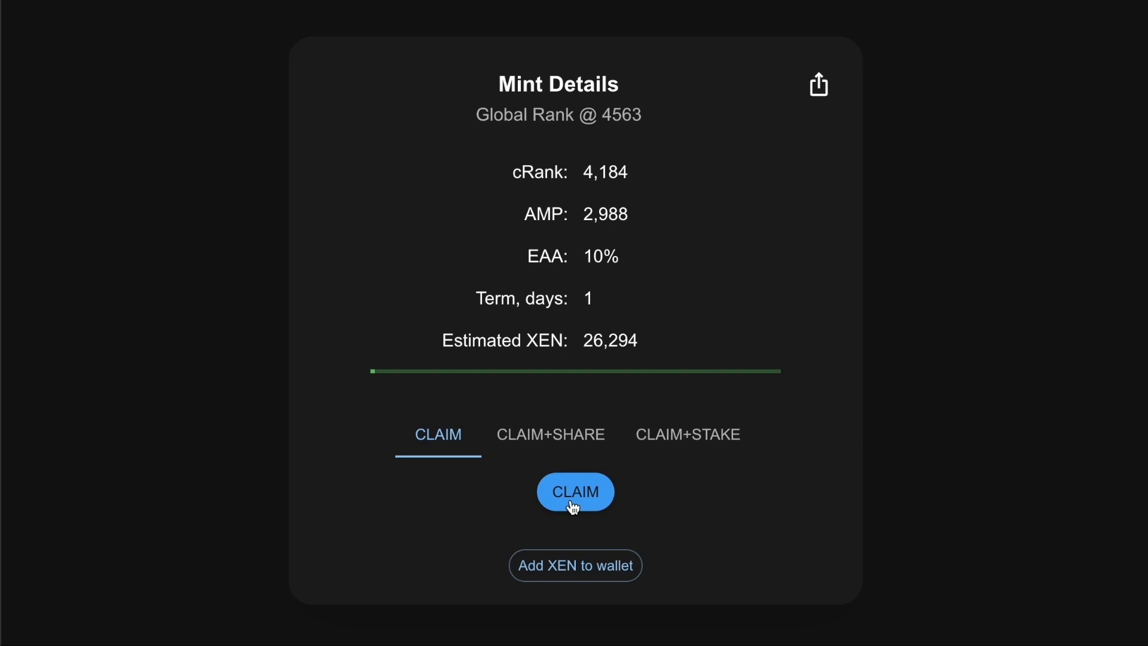
Claim the matured one-day mint of about 26,294 XEN and confirm the transaction in MetaMask
click(575, 491)
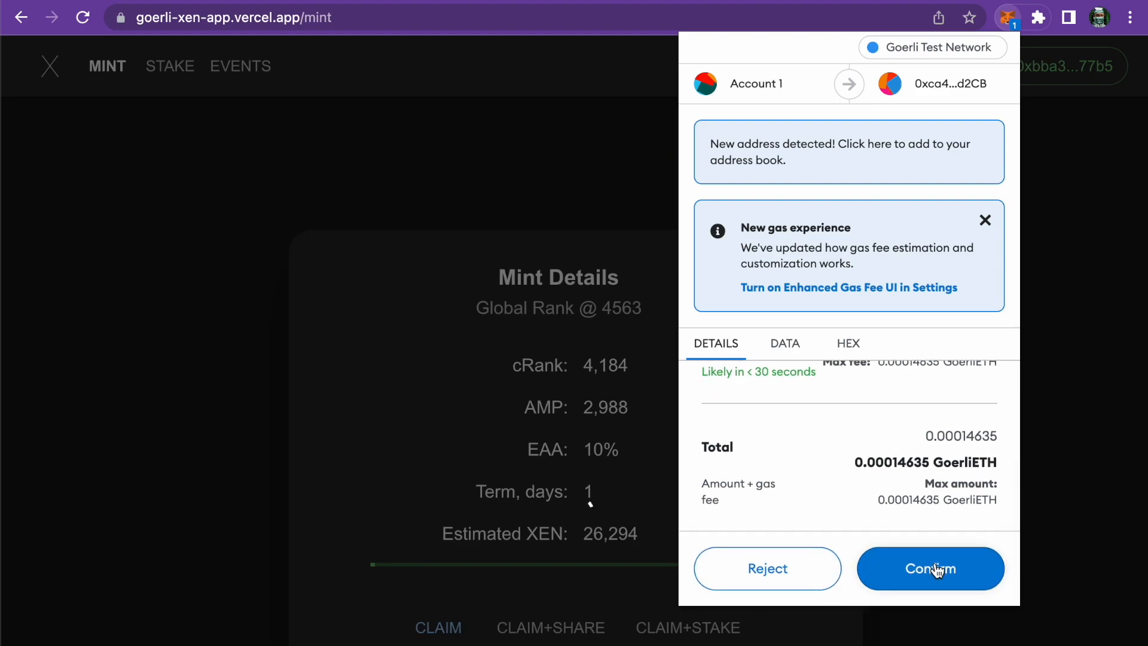
click(930, 569)
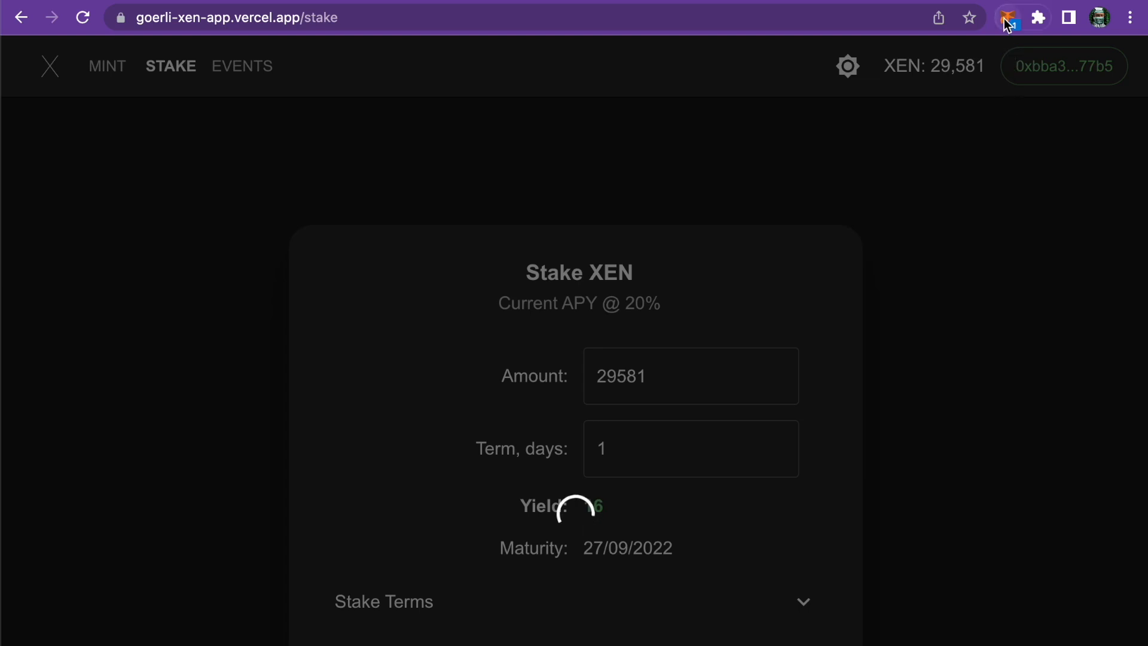
Bring up the waiting MetaMask request to stake 29,581 XEN for one day
click(1006, 17)
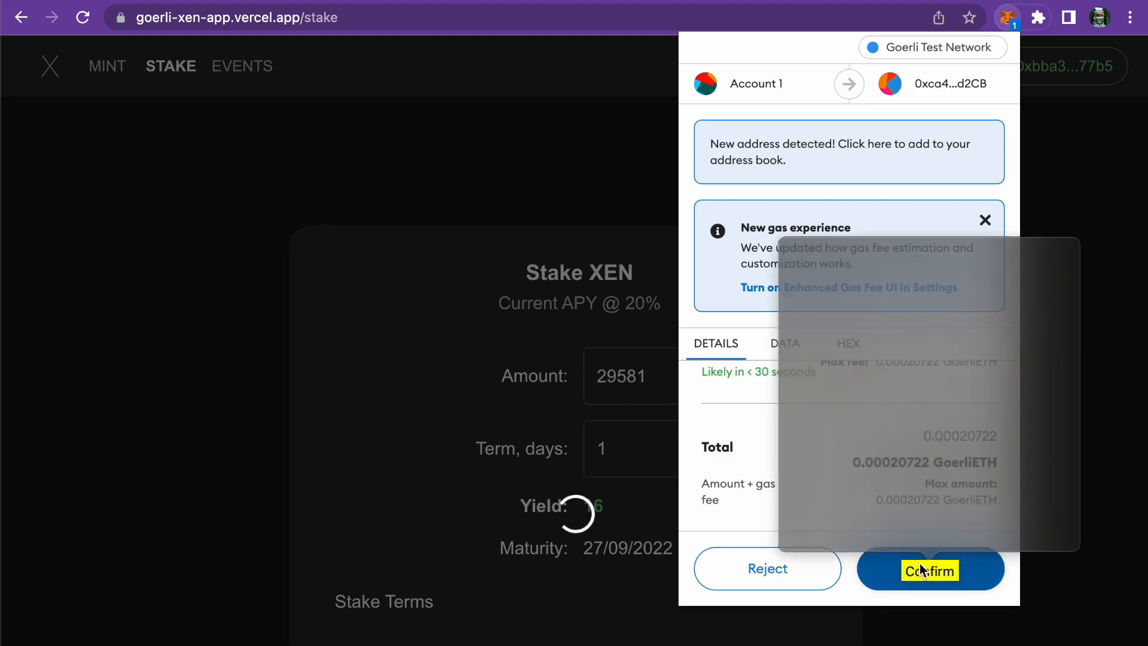
Confirm the 29,581 XEN one-day stake transaction in MetaMask
click(929, 569)
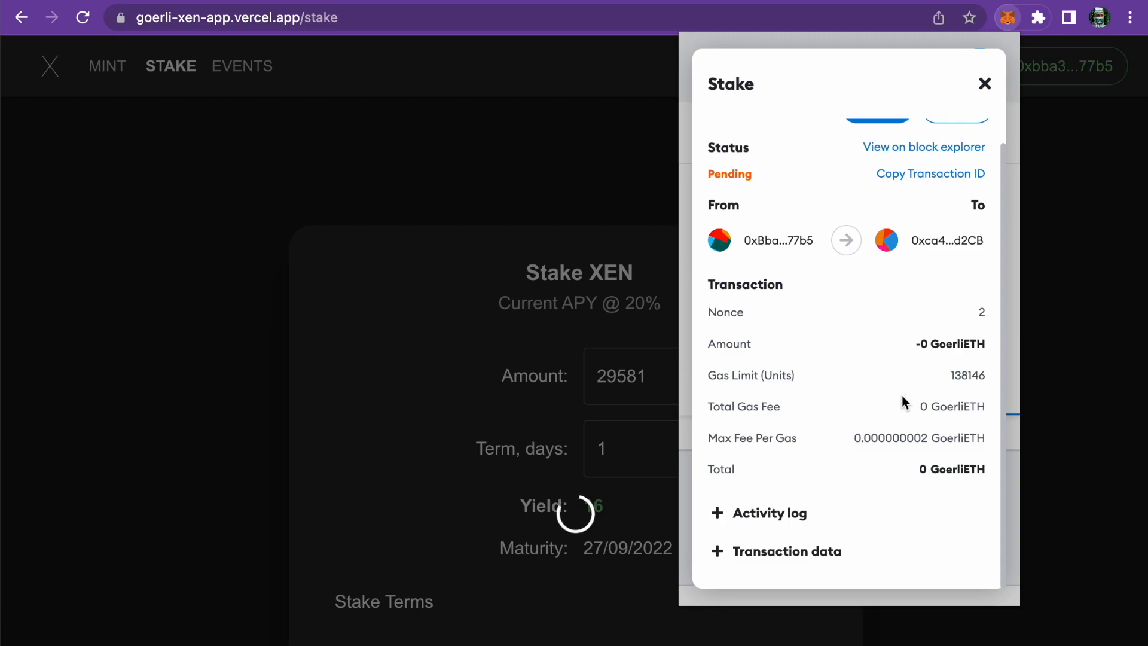